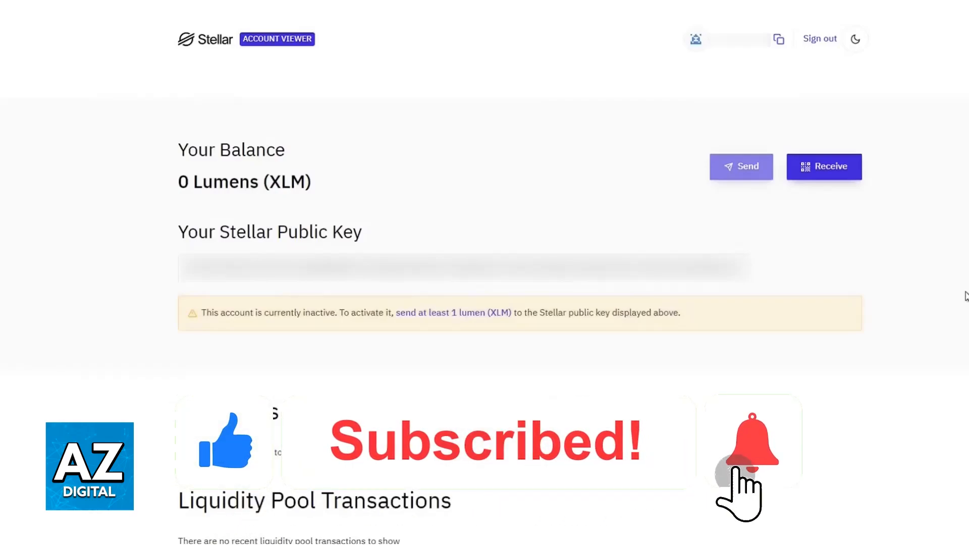
pyautogui.click(752, 440)
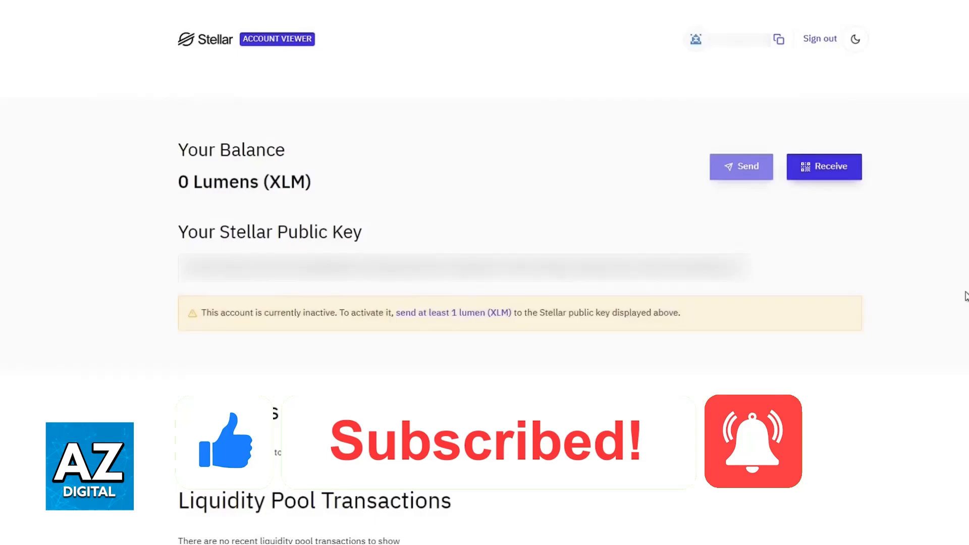